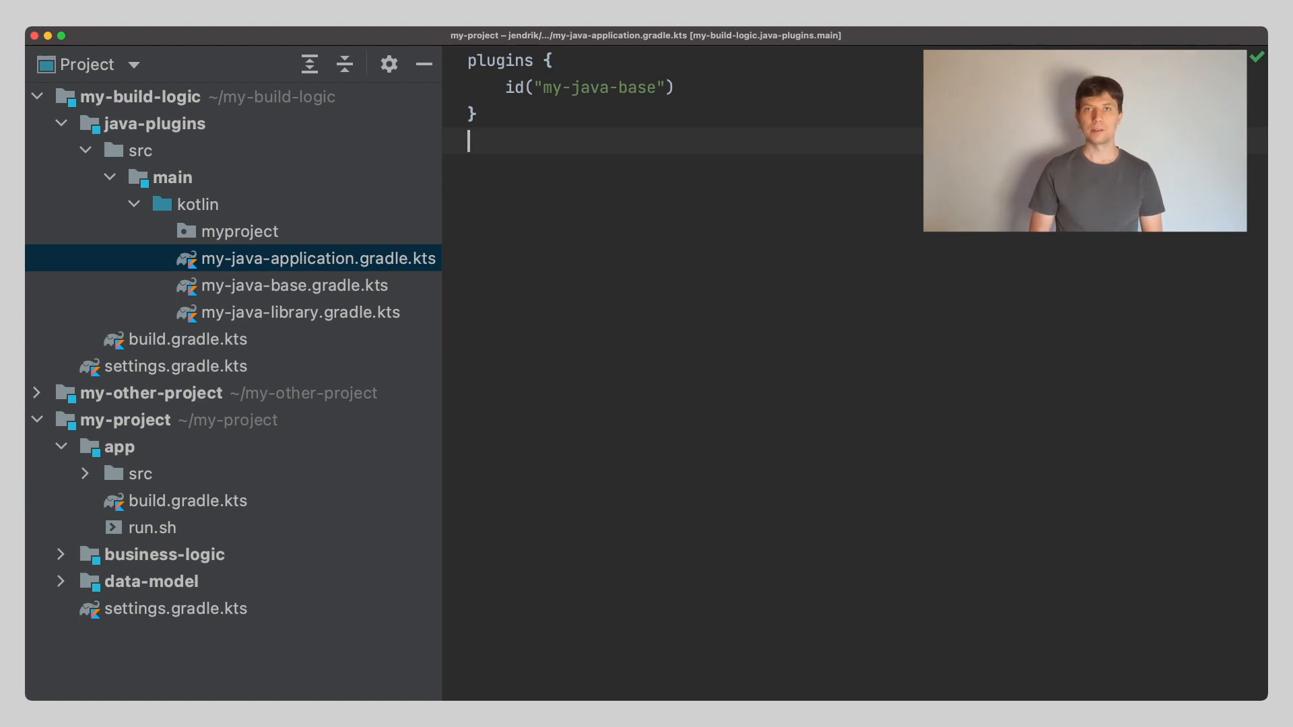
Review the app's run.sh launch script and return to the my-java-application plugin script
{"action": "left_click", "coordinate": [152, 528]}
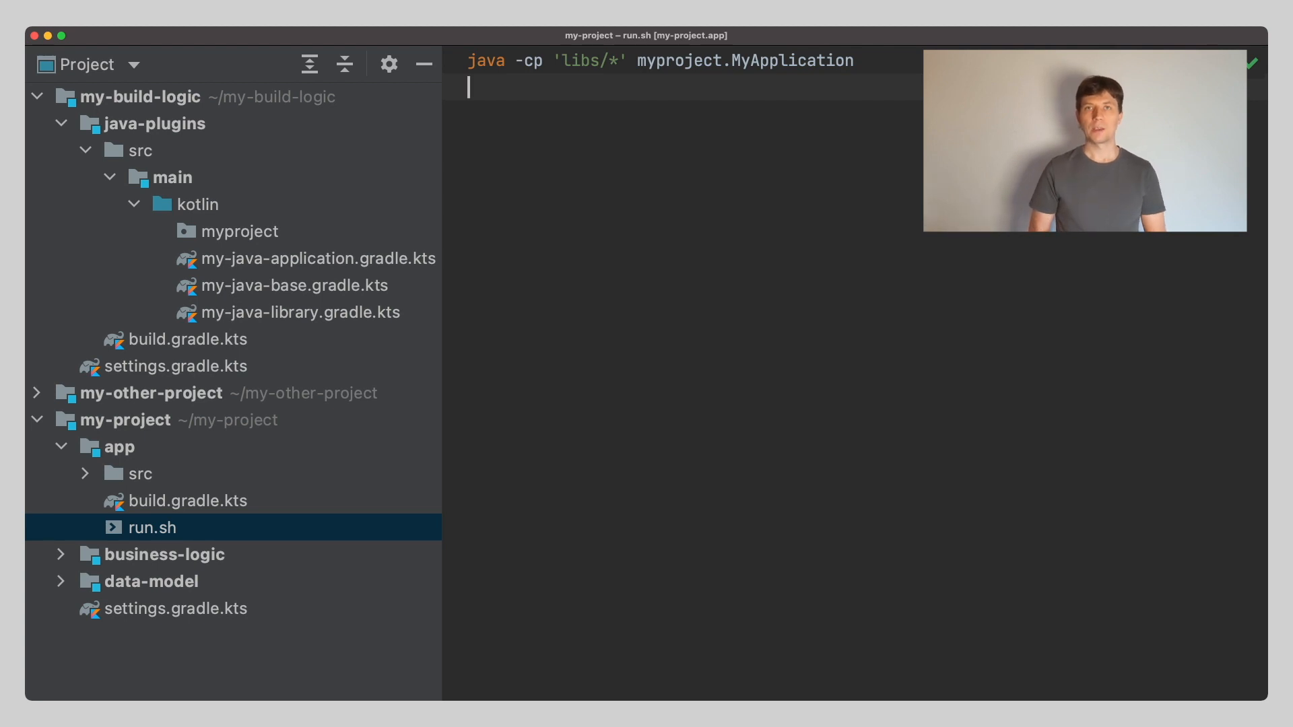
{"action": "left_click", "coordinate": [316, 259]}
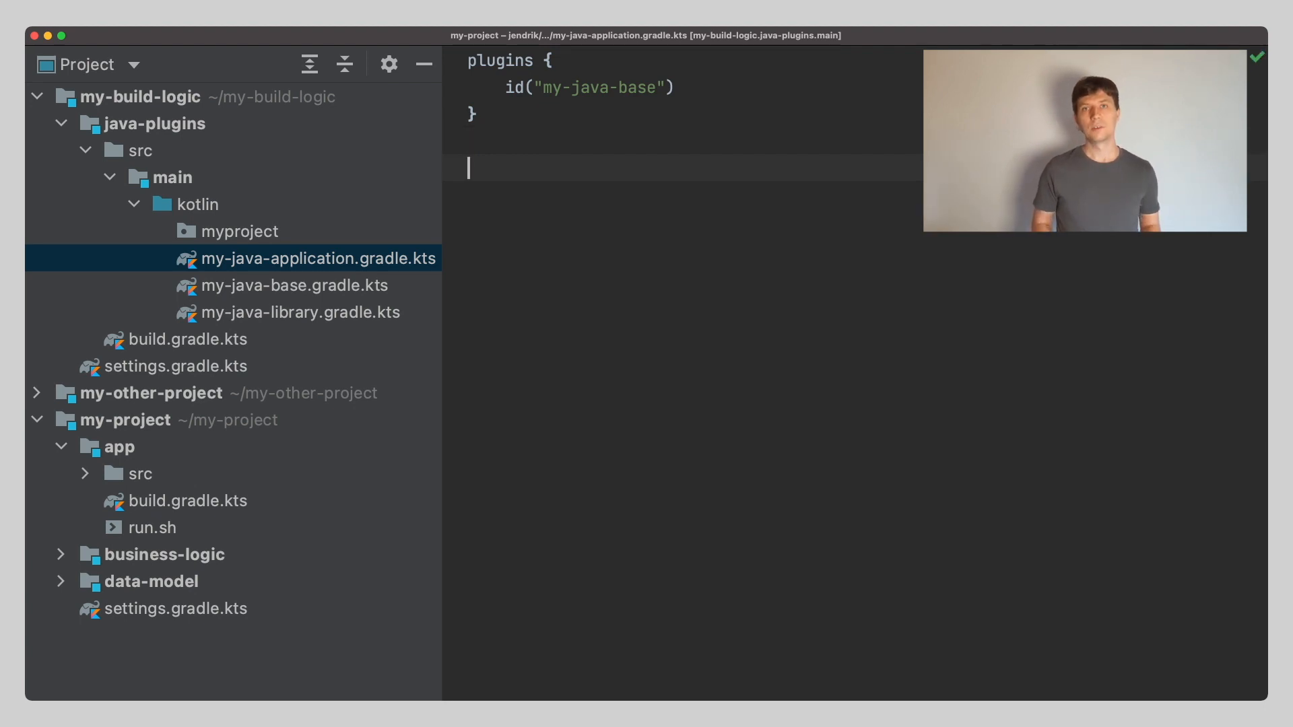
Write tasks.register<Zip>("packageApp") { } and begin a from statement in its body
{"action": "type", "text": "task"}
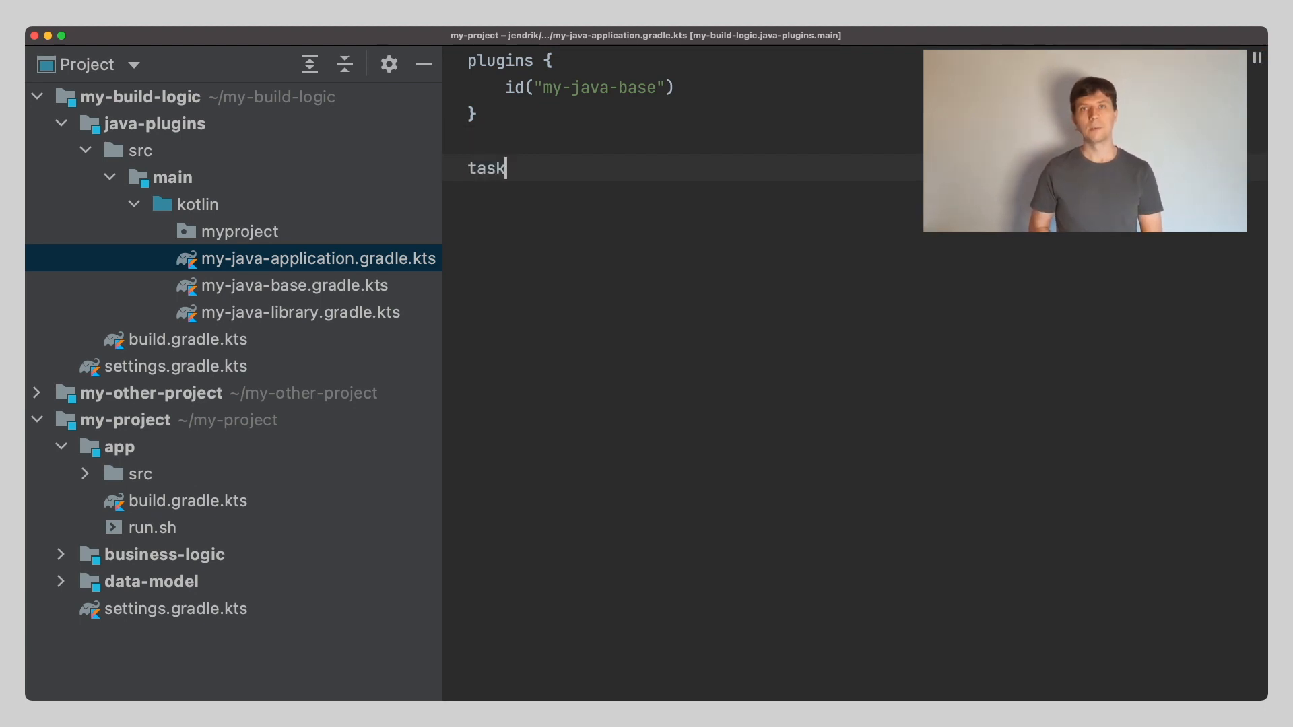
{"action": "type", "text": "s.regist"}
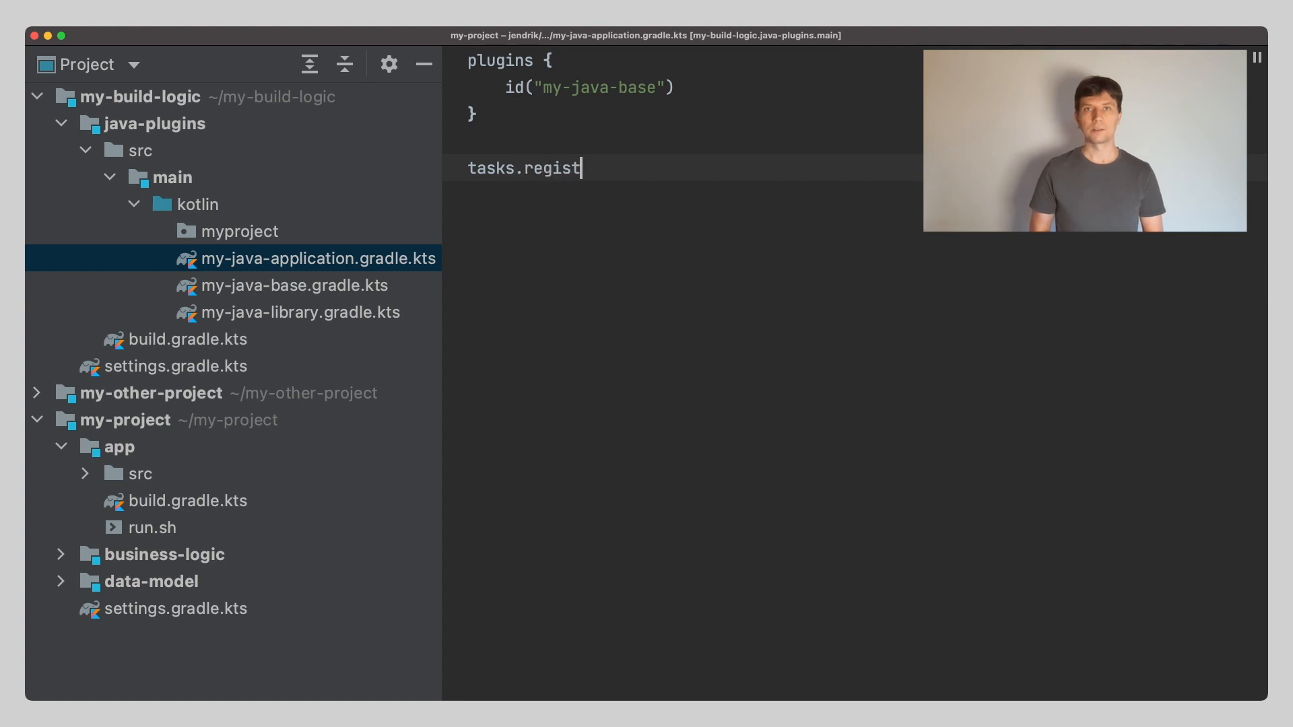
{"action": "type", "text": "er()"}
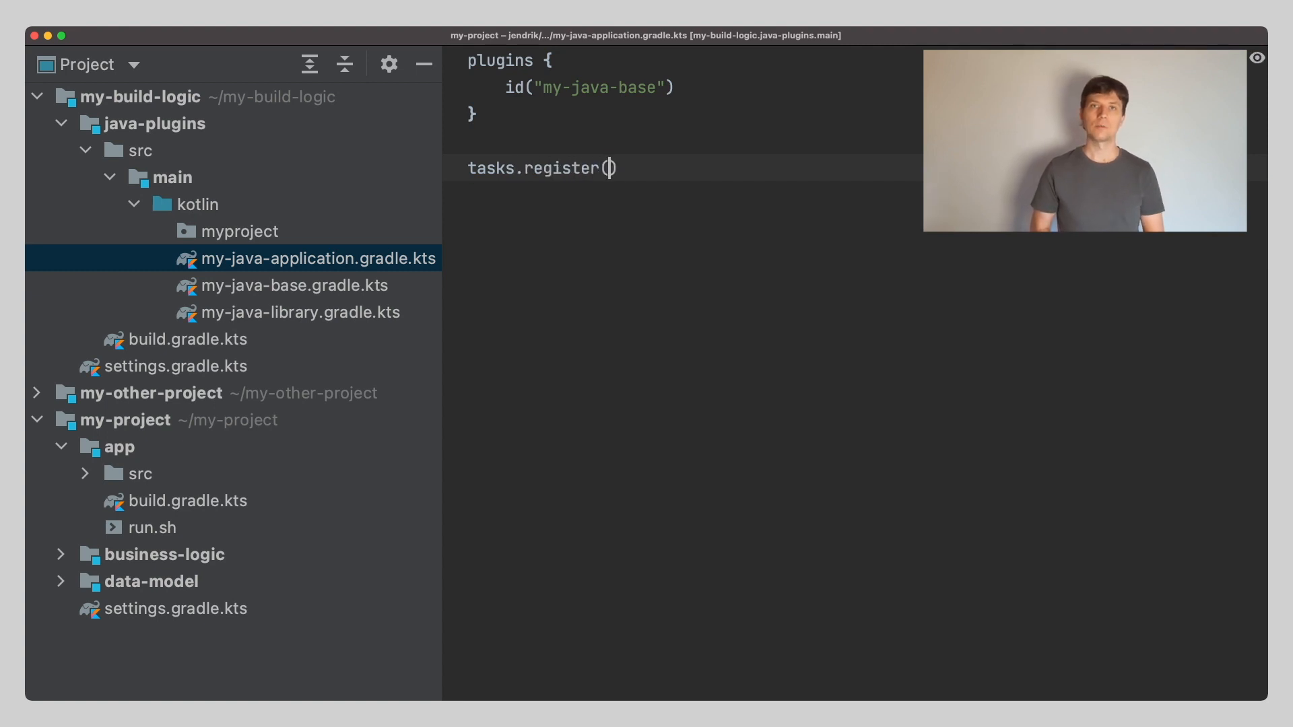
{"action": "type", "text": "\"package\""}
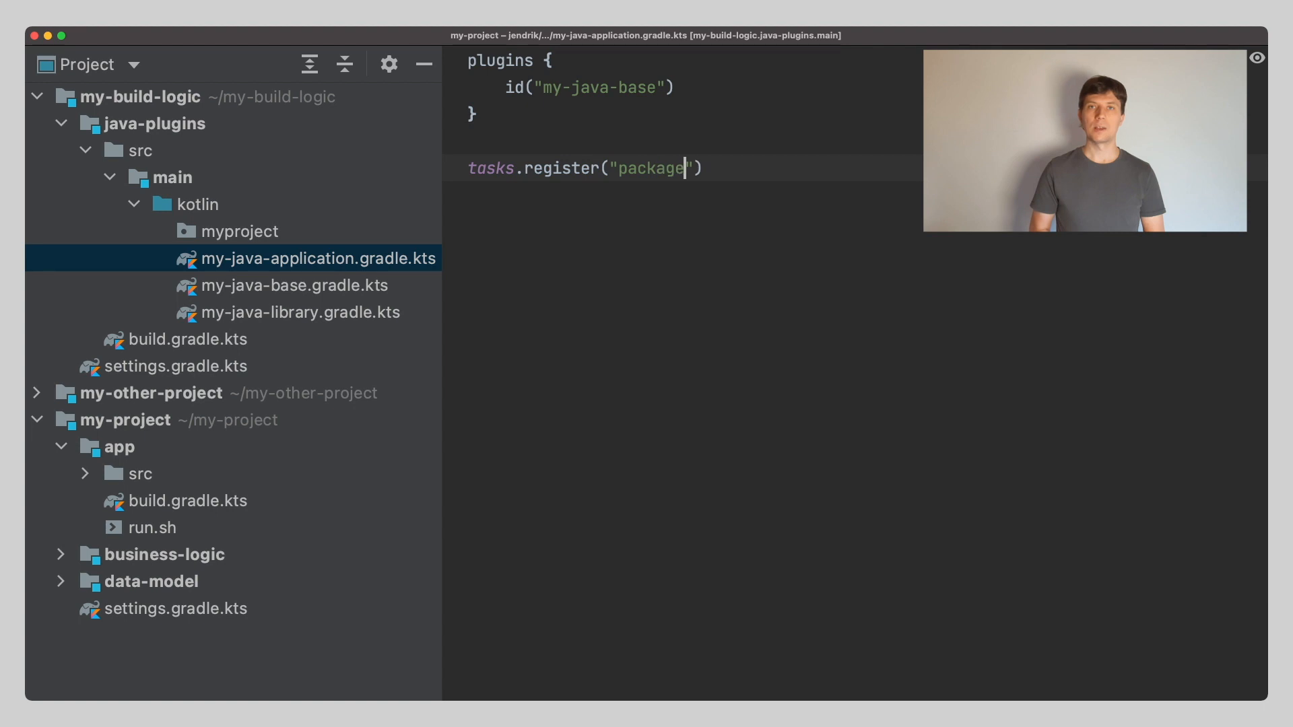
{"action": "type", "text": "App"}
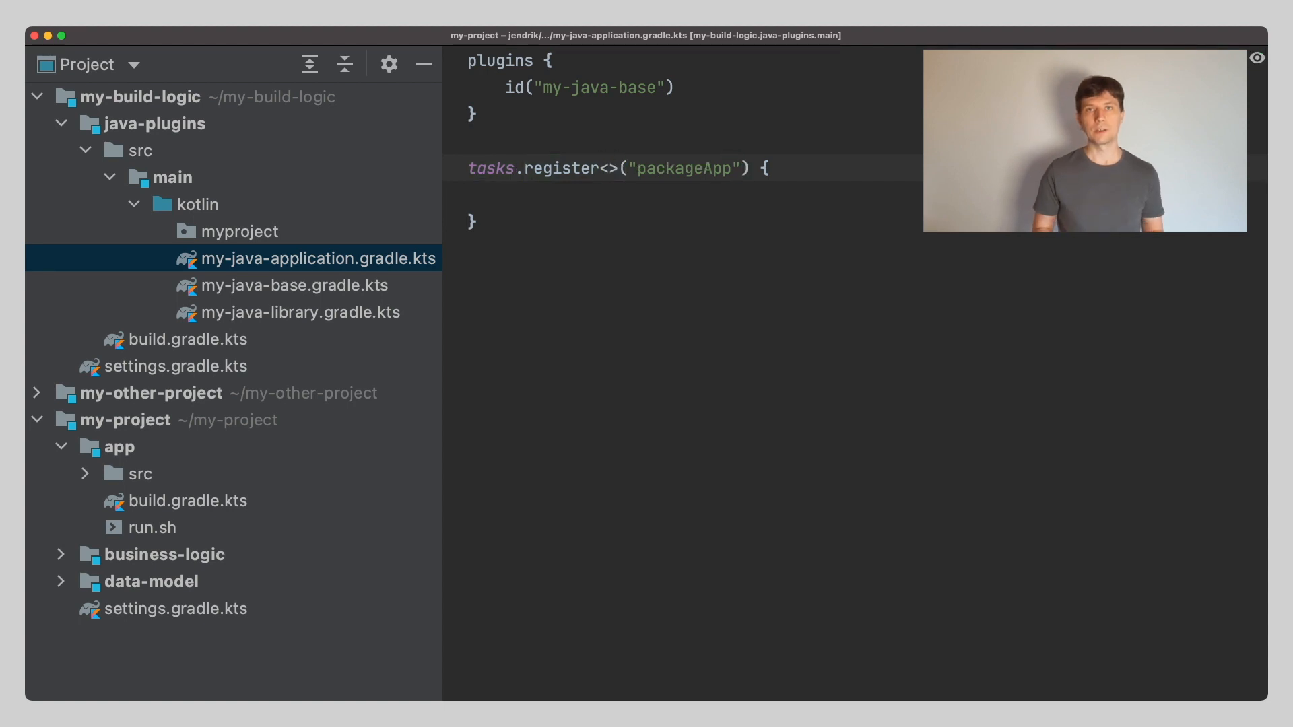
{"action": "type", "text": "Zip"}
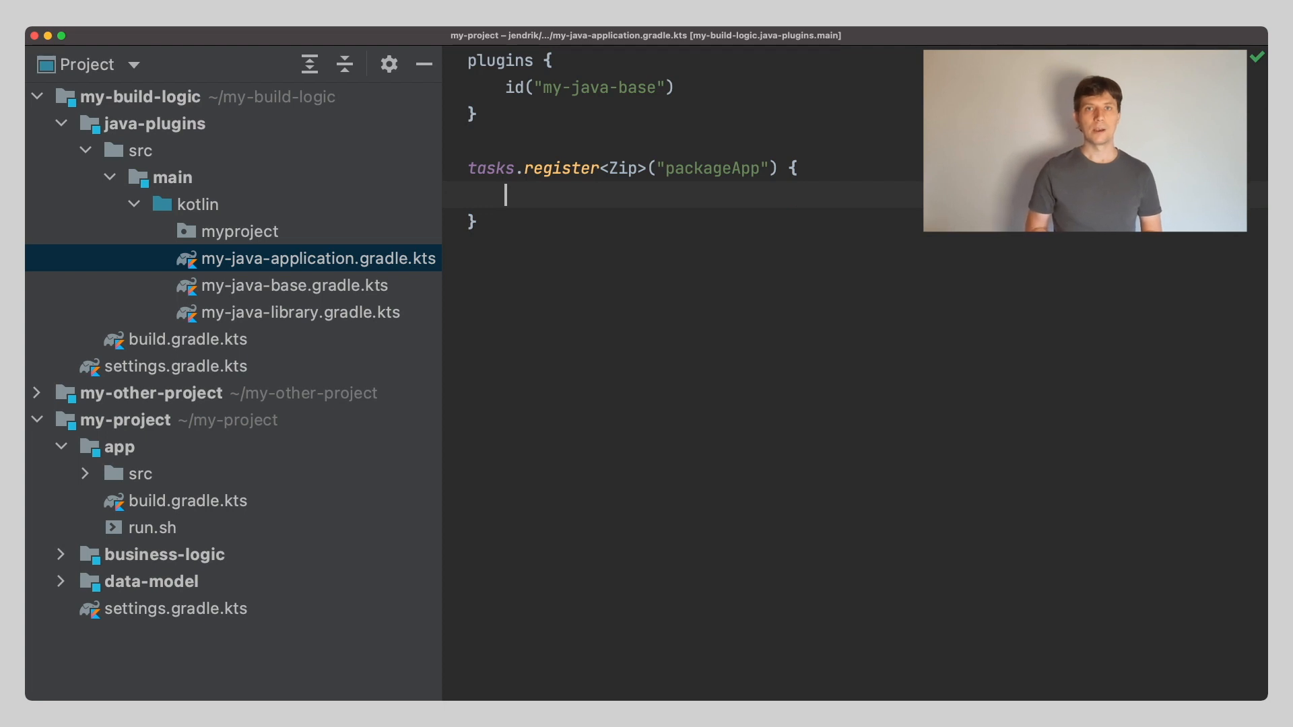
{"action": "type", "text": "from"}
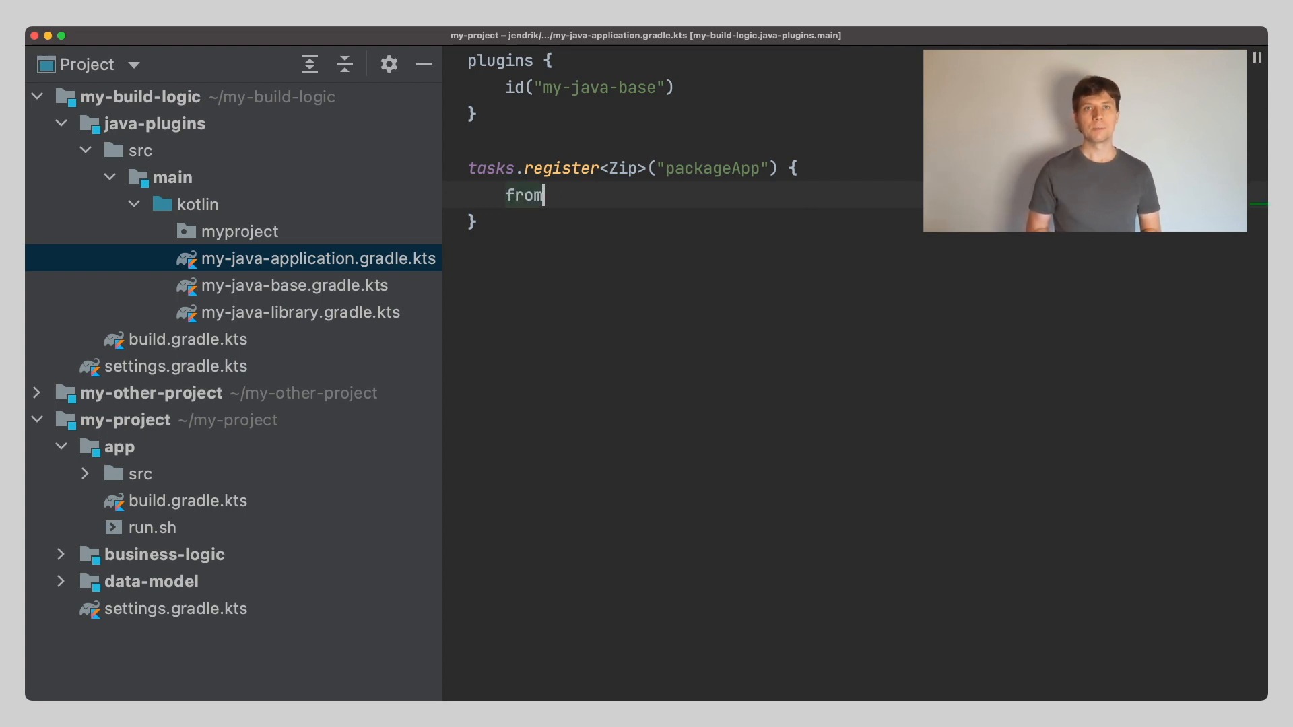
Zip run.sh via layout.projectDirectory, set destinationDirectory to build/dist and archiveFileName to myApplication.zip
{"action": "type", "text": "()"}
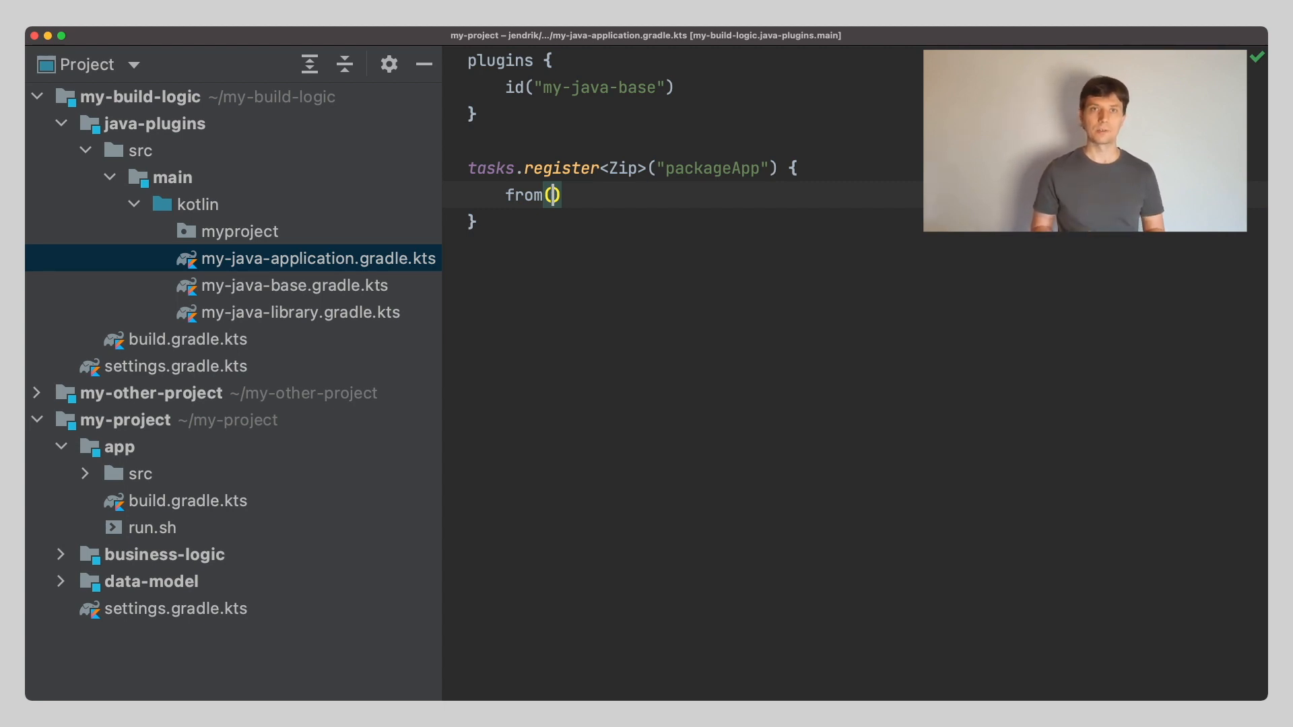
{"action": "type", "text": "layout.projectDirectory.file(\""}
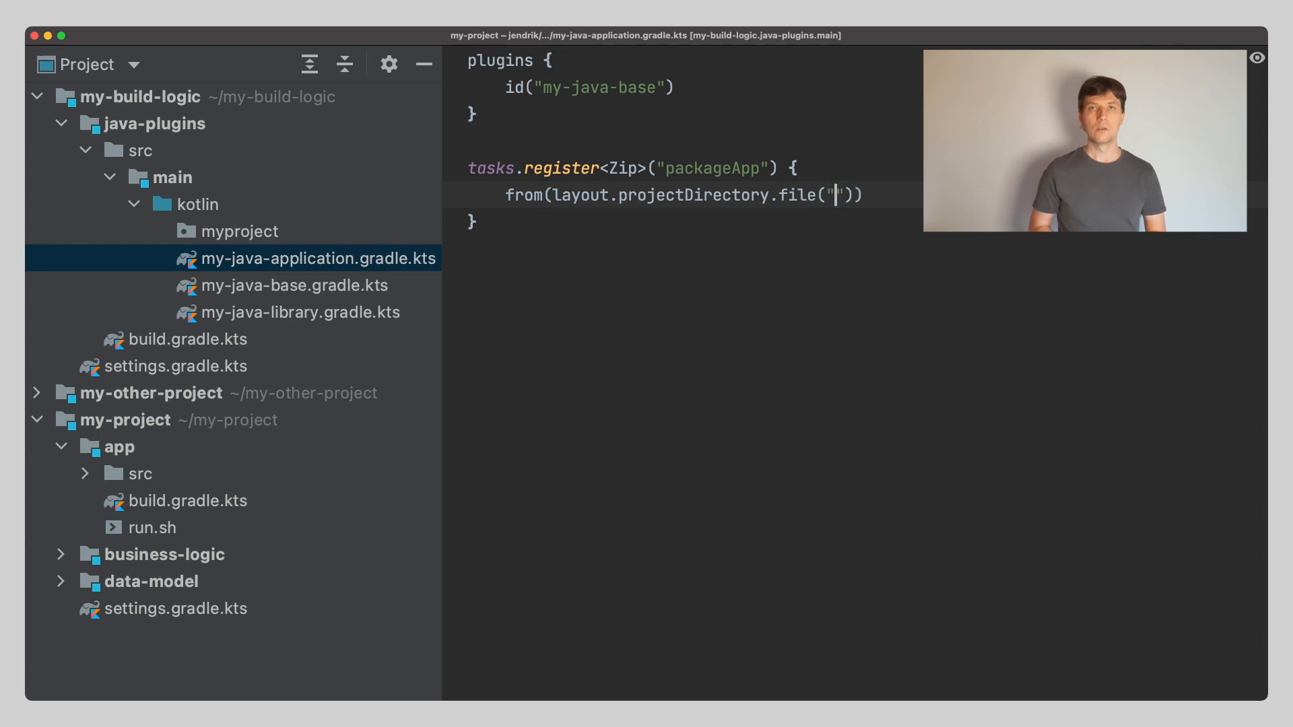
{"action": "type", "text": "run.sh"}
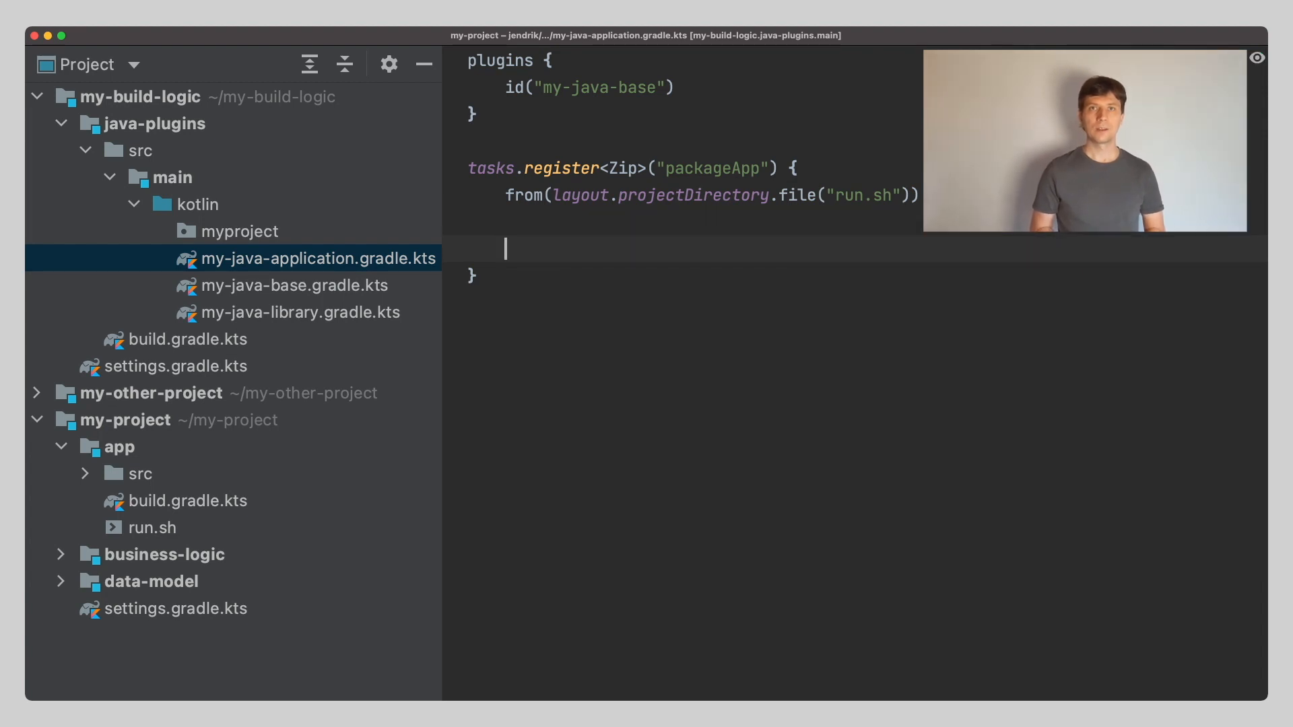
{"action": "type", "text": "destinati"}
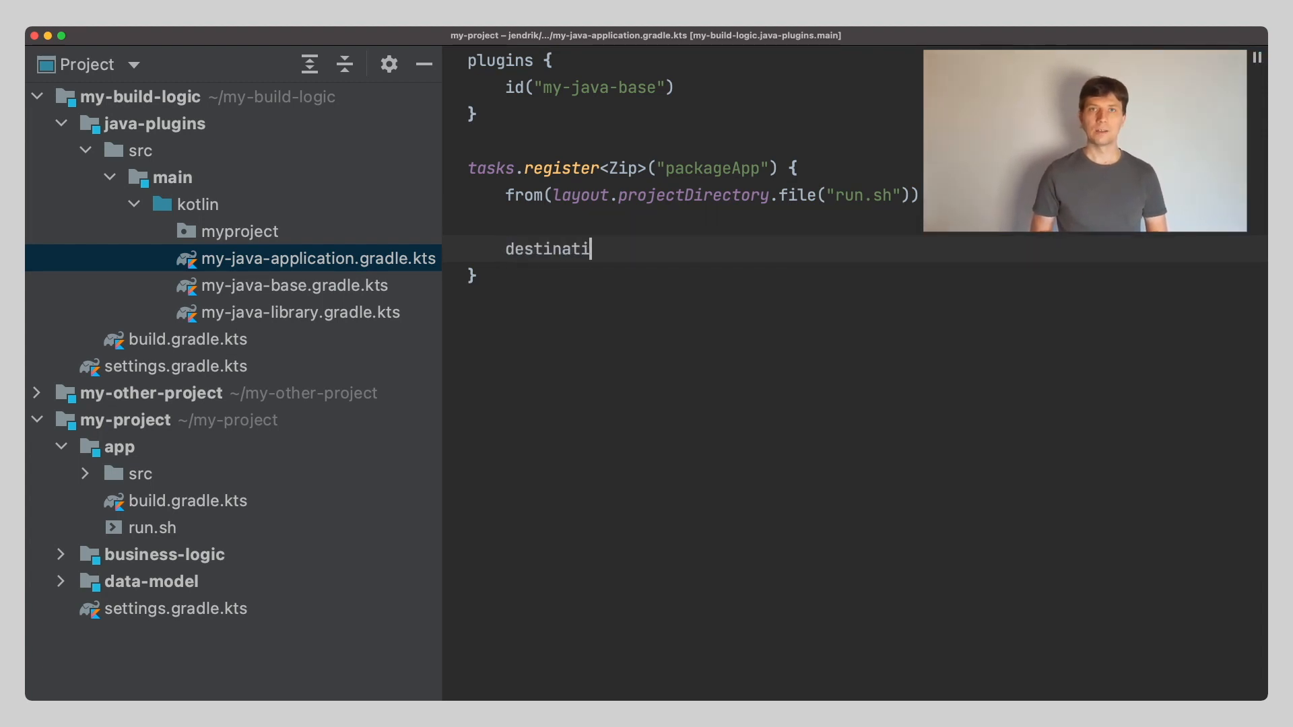
{"action": "type", "text": "onDirectory.set(lay"}
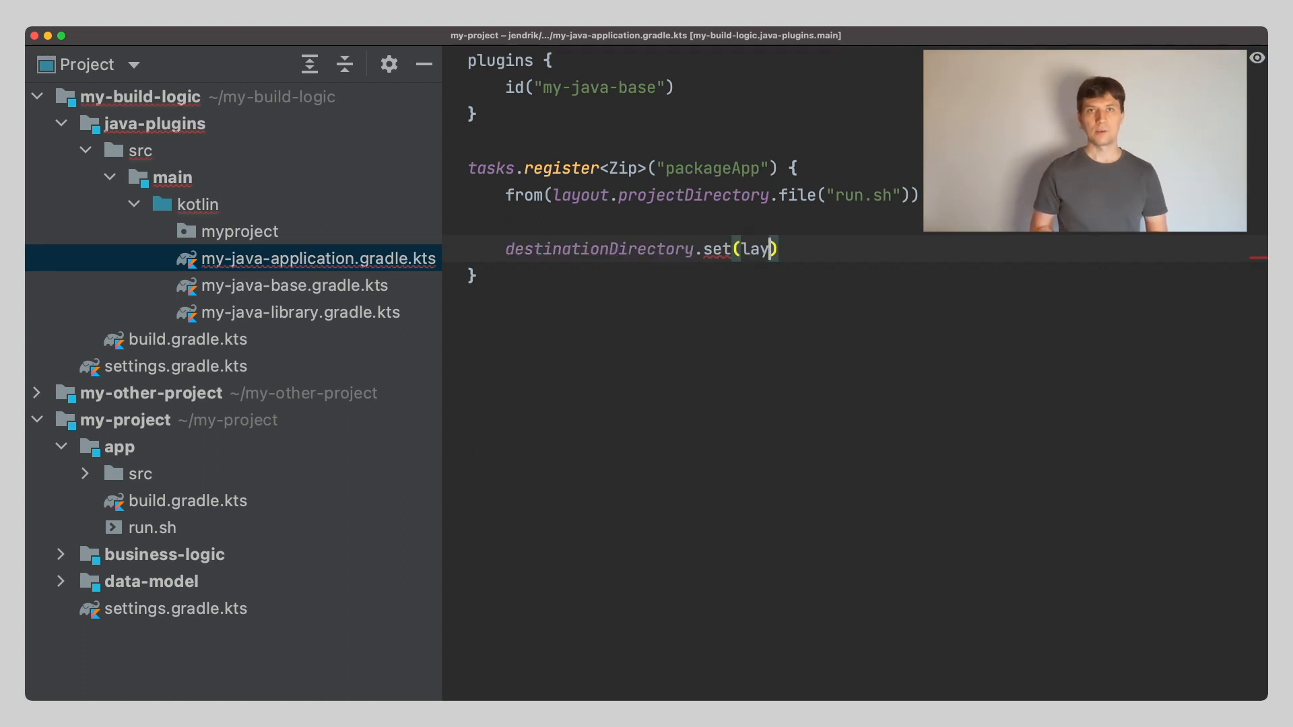
{"action": "type", "text": "out.buildDirectory.dir(\"dist"}
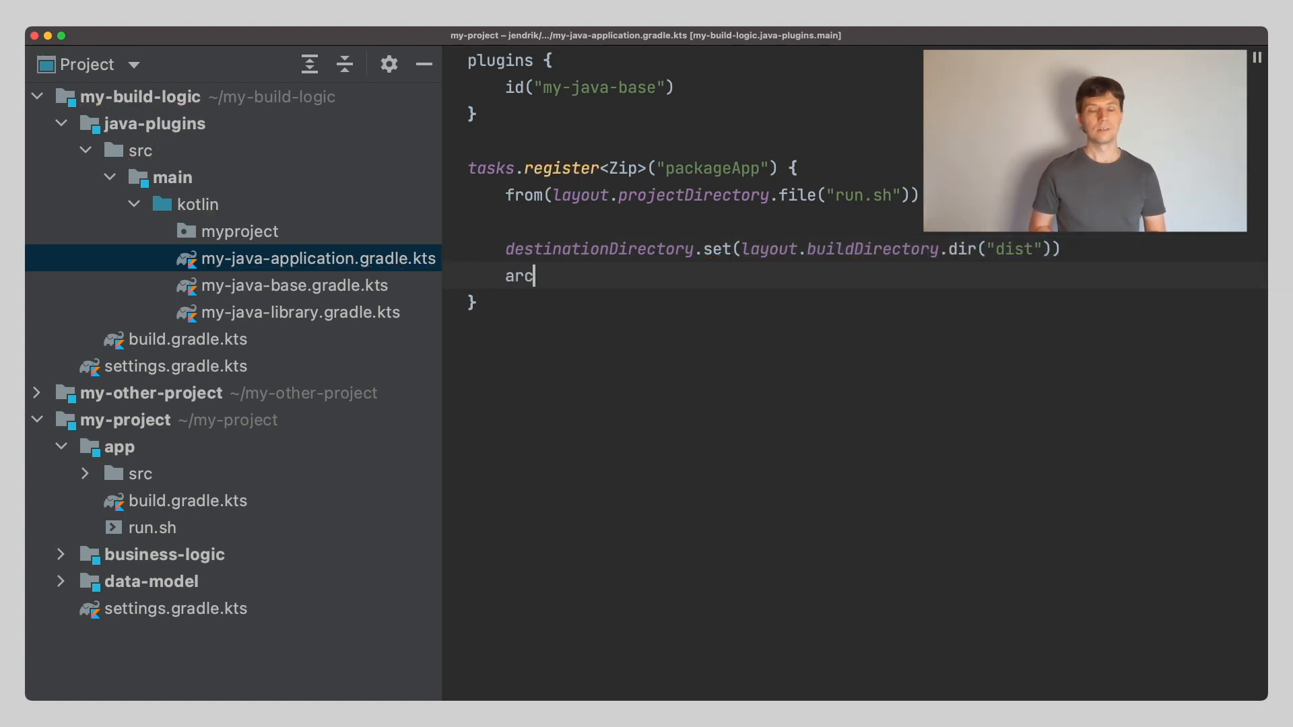
{"action": "type", "text": "archiveFileName.set(\"myApplication.zip"}
{"action": "type", "text": "gradle "}
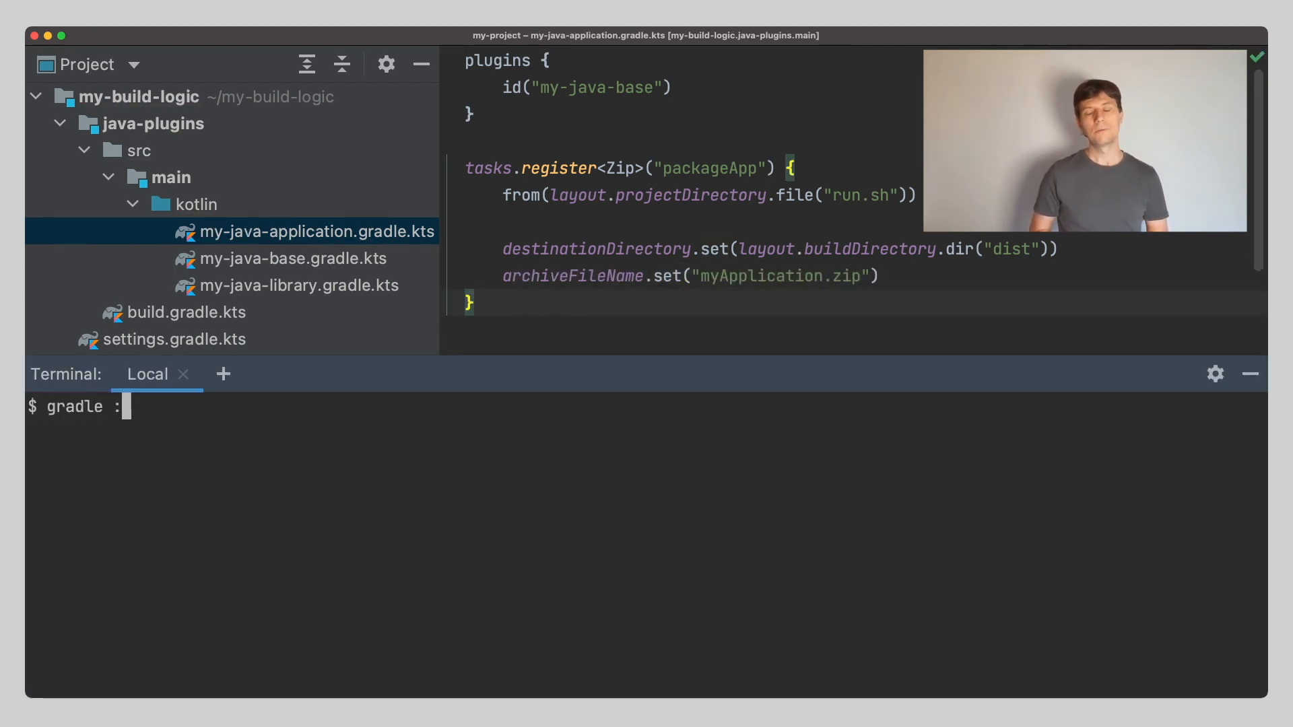
Run gradle :app:packageApp --console=plain in the terminal
{"action": "type", "text": ":app:packageApp --console=plain"}
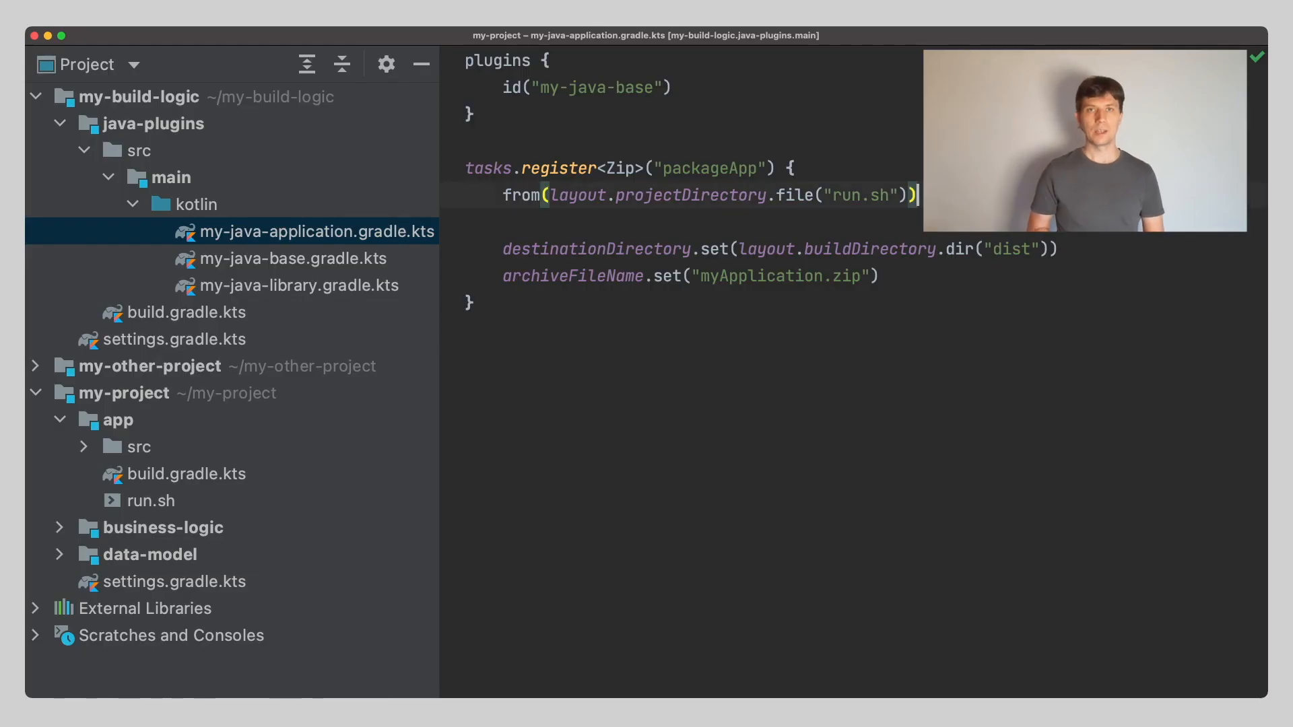
Add from(tasks.jar) { into("libs") } so the project jar lands in the zip's libs folder
{"action": "type", "text": "from"}
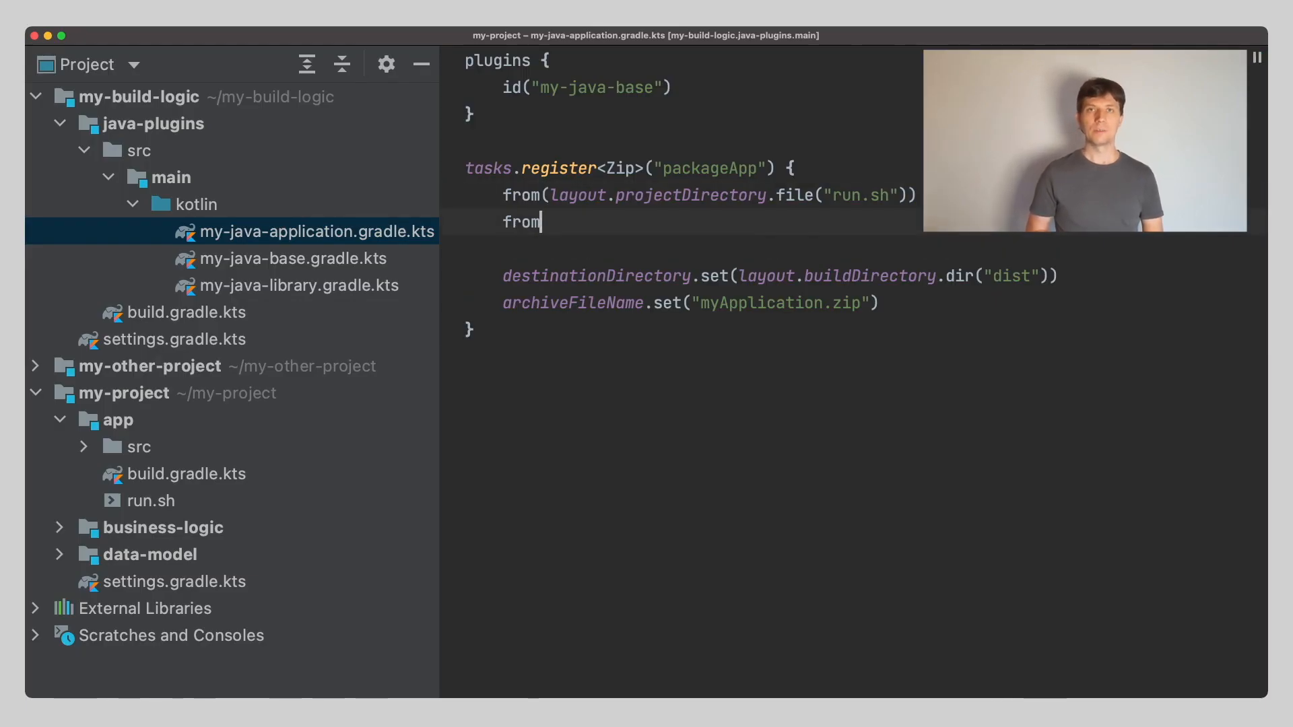
{"action": "type", "text": "(tasks)"}
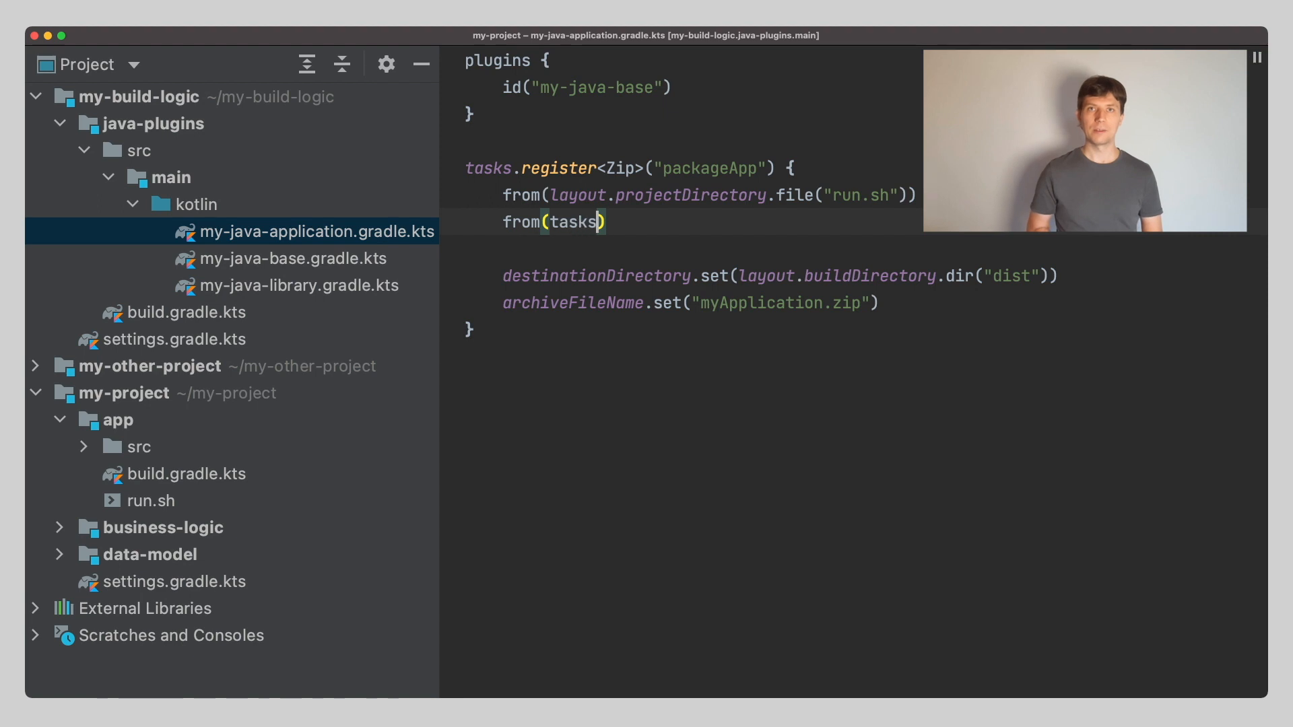
{"action": "type", "text": ".jar"}
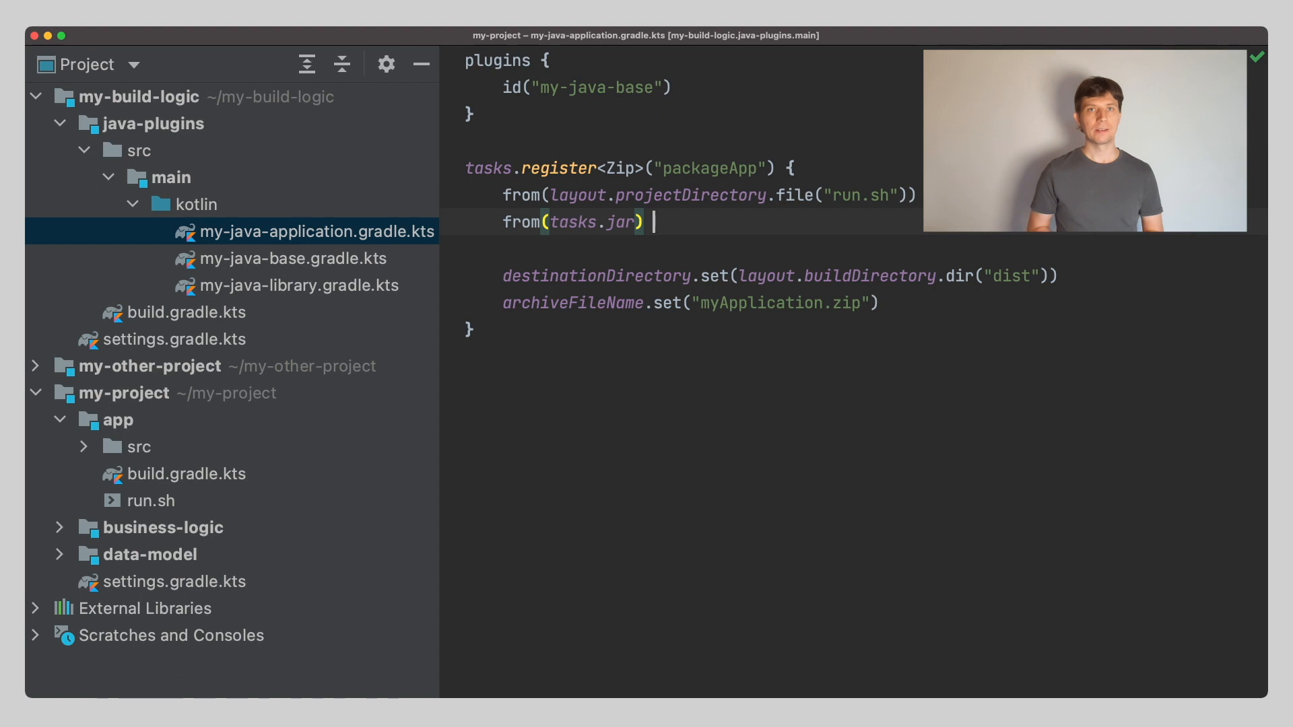
{"action": "type", "text": "{"}
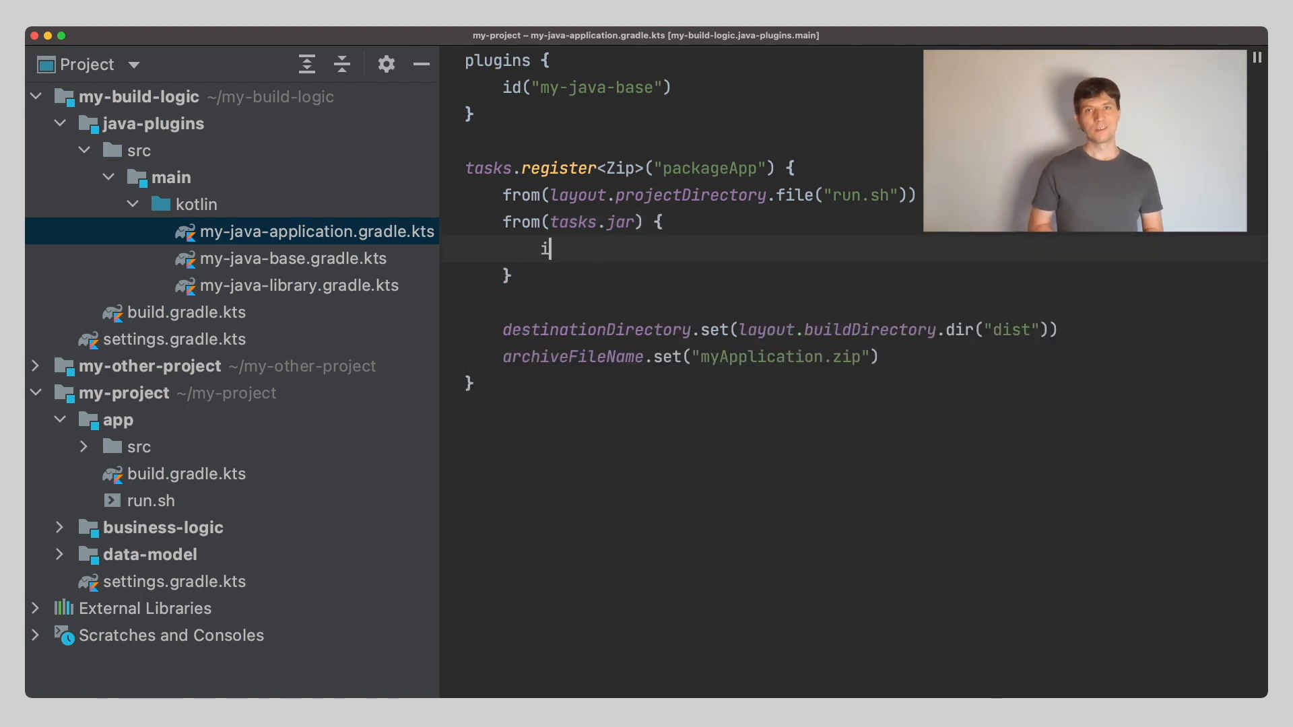
{"action": "type", "text": "into(\"\")"}
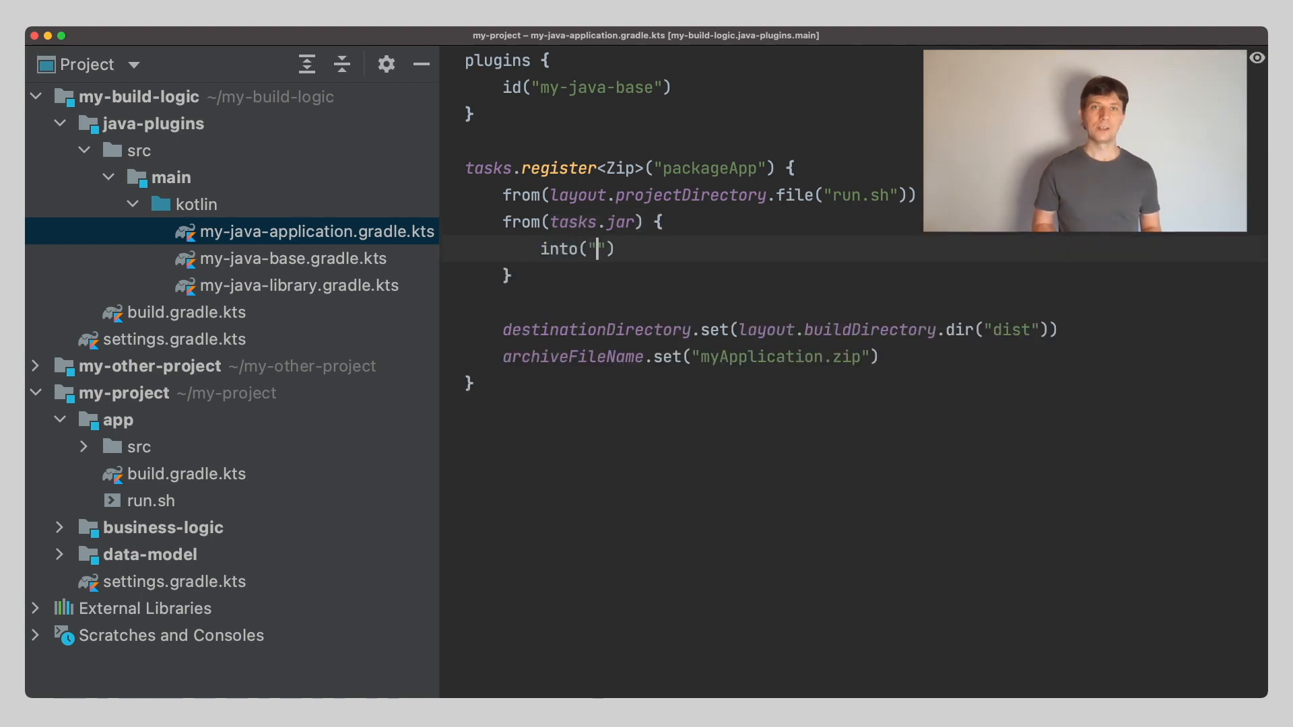
{"action": "type", "text": "libs"}
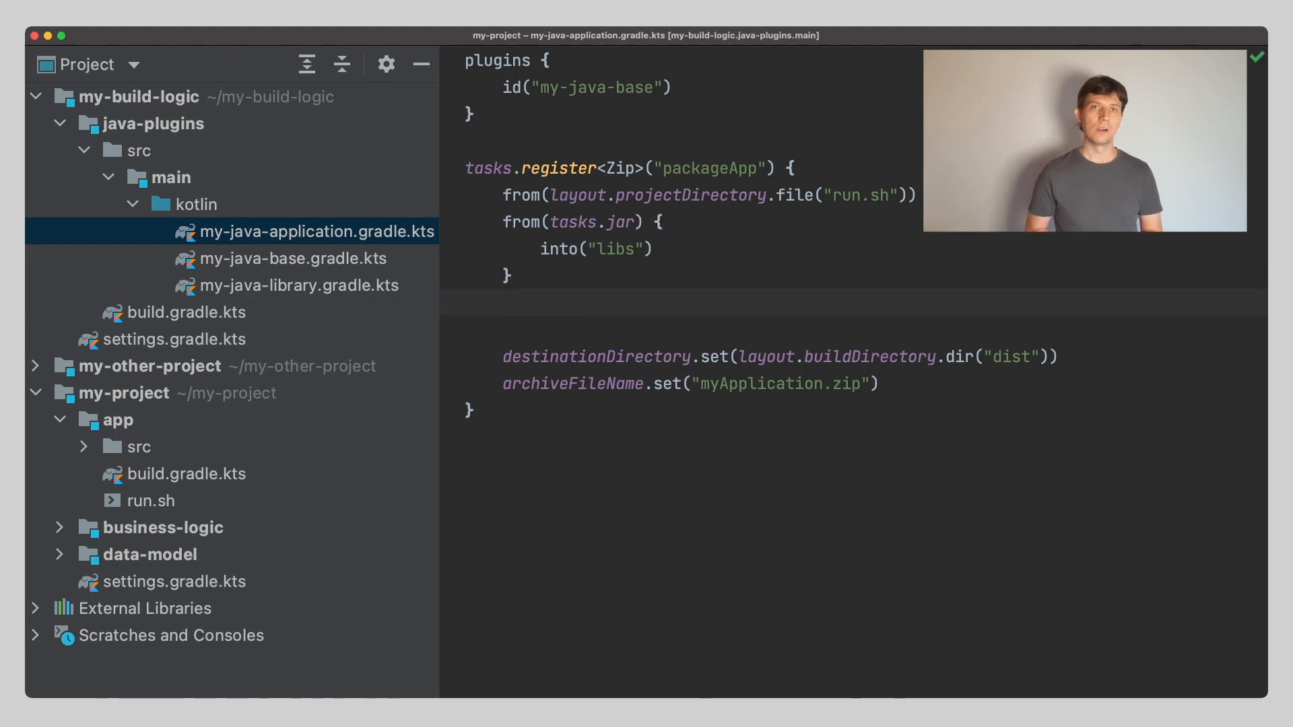
Add from(configurations.runtimeClasspath) { into("libs") } to copy runtime dependencies into libs
{"action": "type", "text": "from()"}
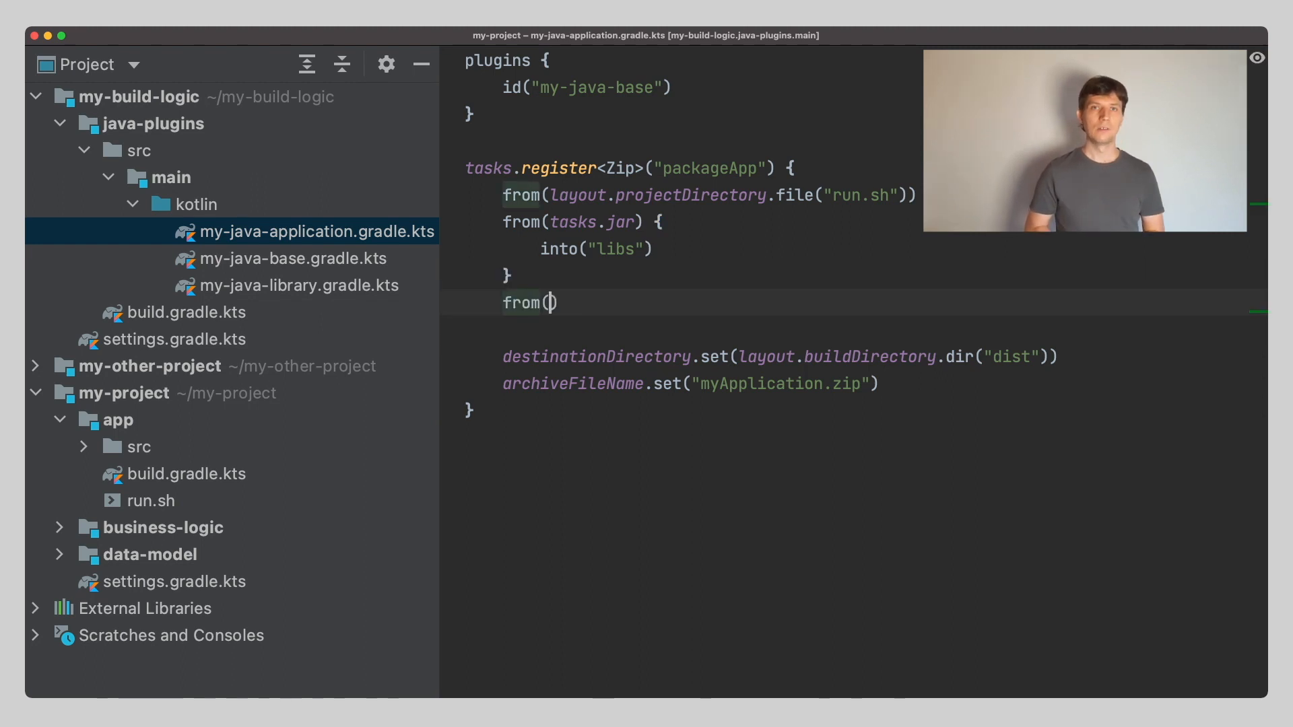
{"action": "type", "text": "configurations"}
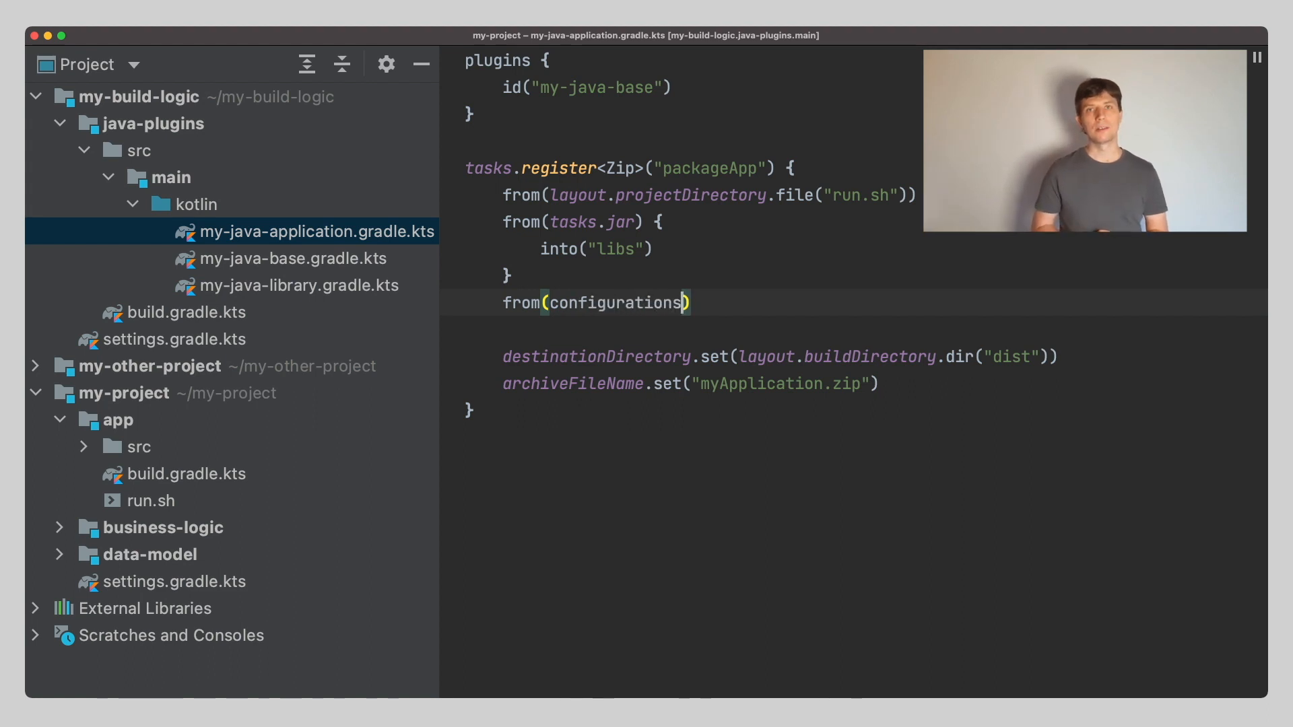
{"action": "type", "text": ".runtime"}
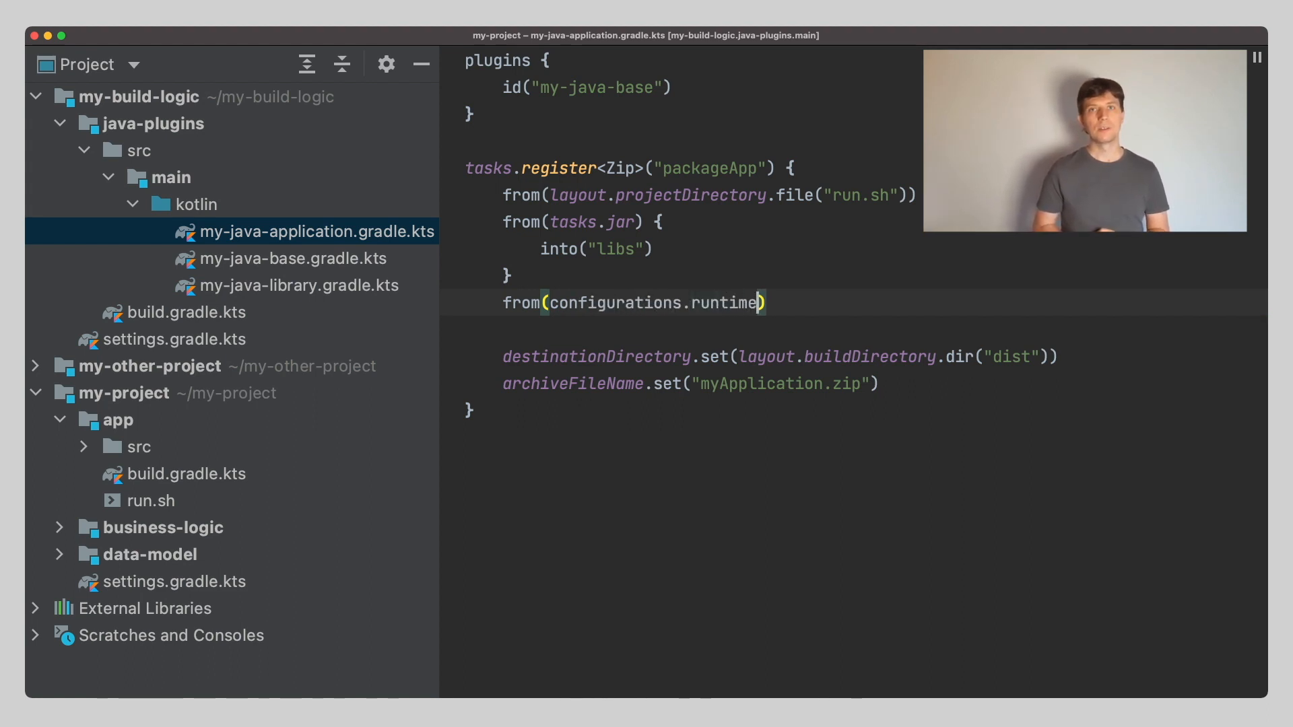
{"action": "type", "text": "Classpath"}
{"action": "type", "text": "into("}
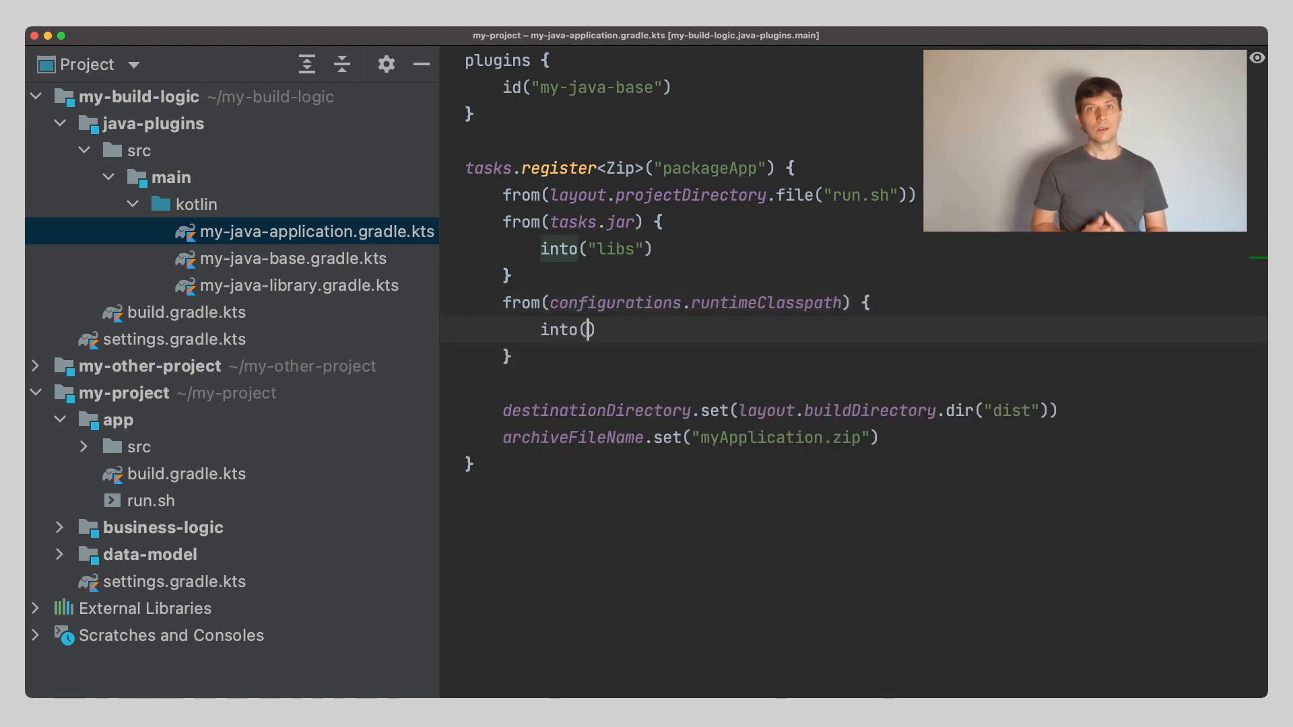
{"action": "type", "text": "\"libs"}
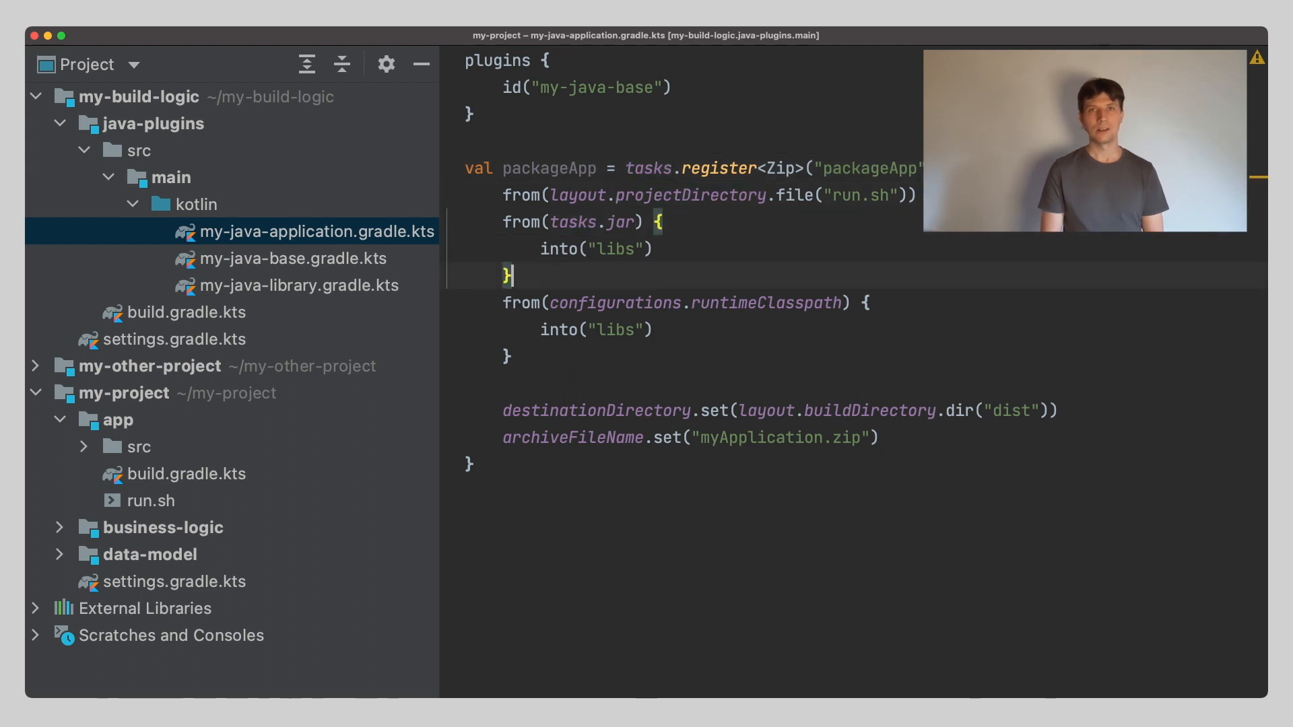
Add tasks.build { dependsOn(packageApp) } so build triggers packageApp
{"action": "type", "text": "t"}
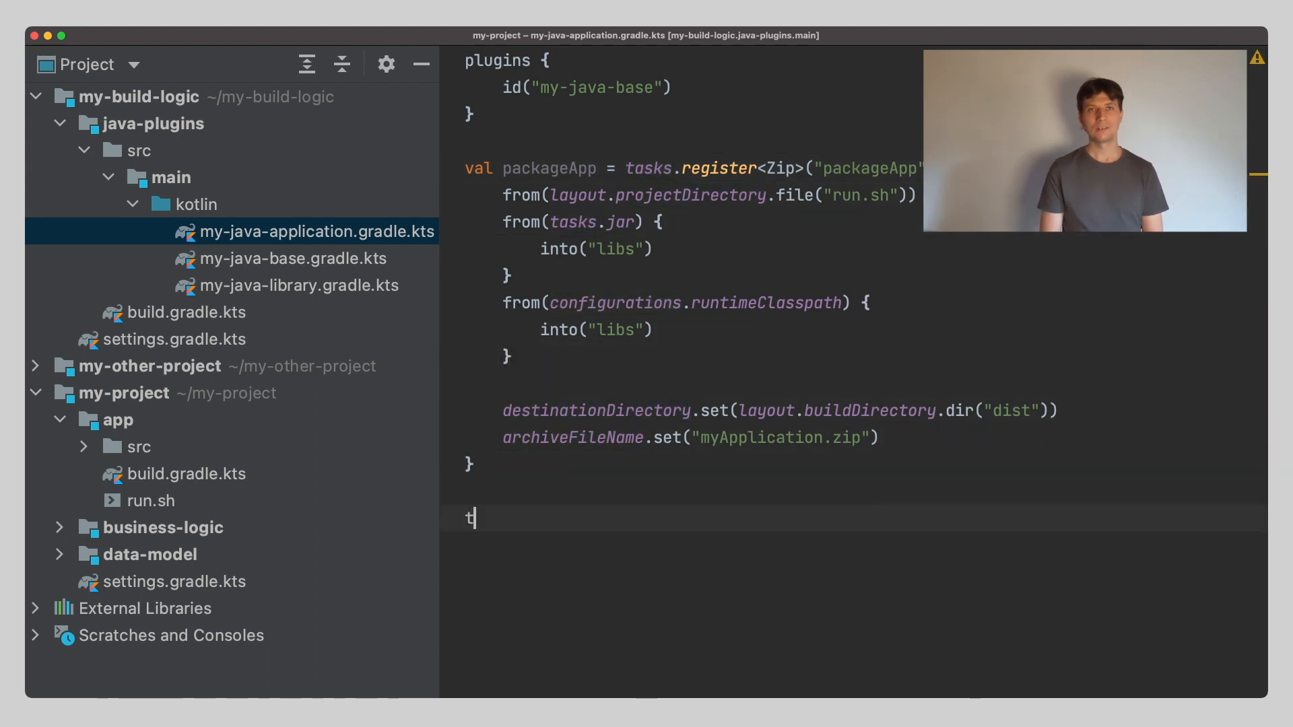
{"action": "type", "text": "asks.build {"}
{"action": "type", "text": "dependsOn("}
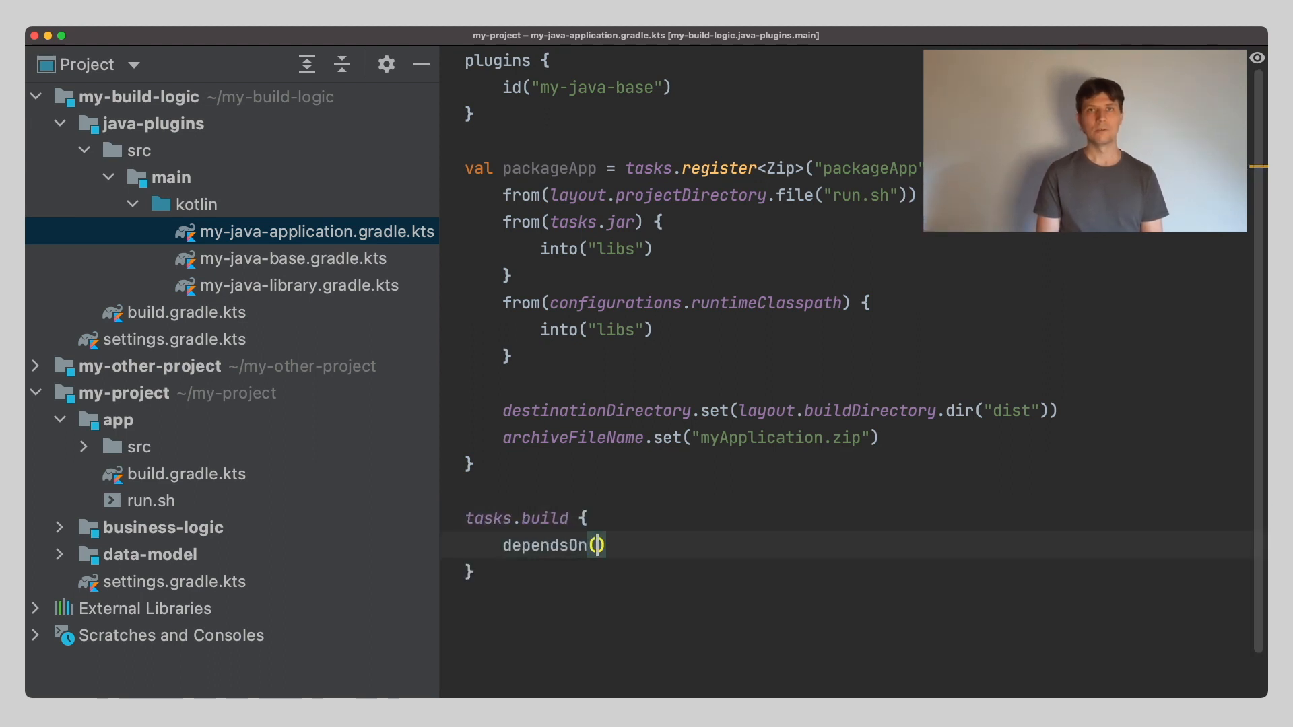
{"action": "type", "text": "packageApp"}
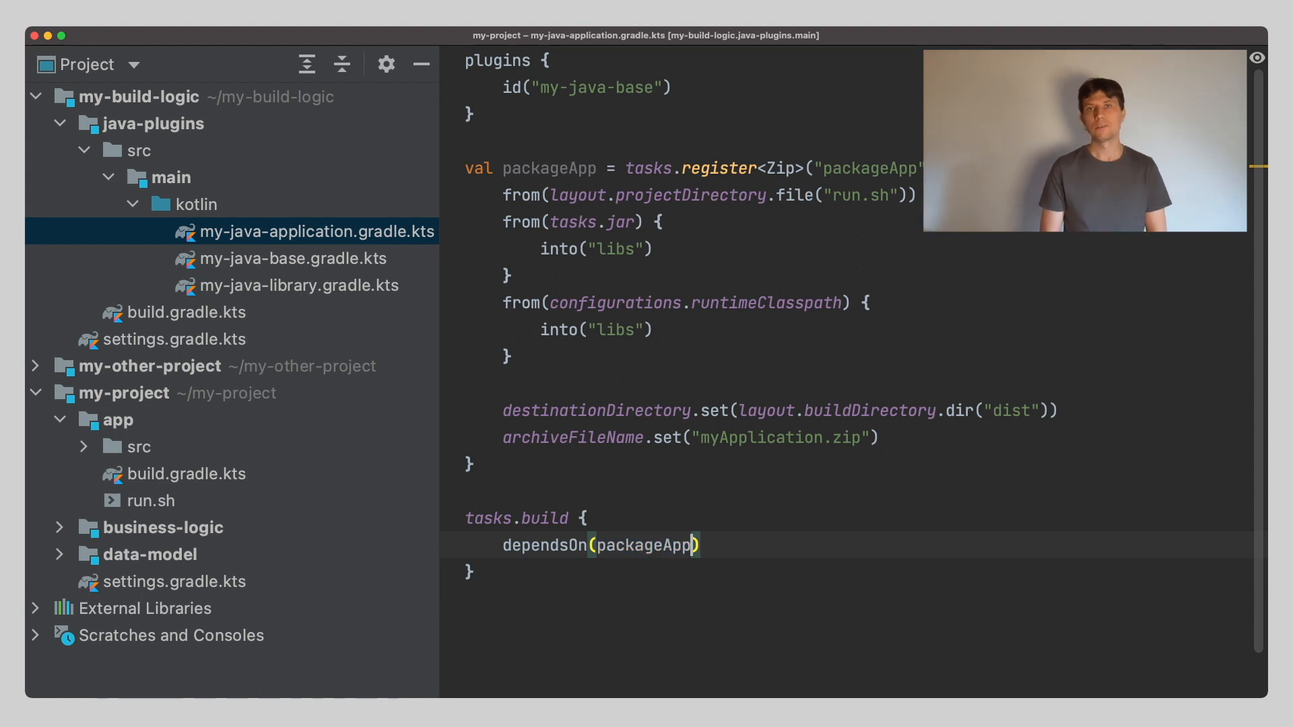